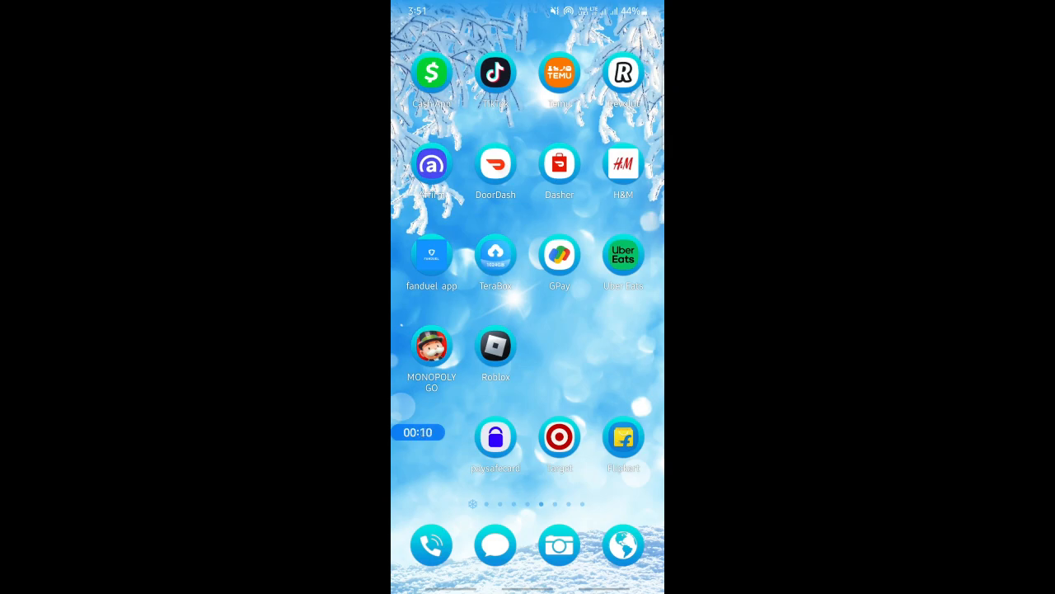
# Launch Uber Eats from the Android home screen to show the restaurant feed.
pyautogui.click(623, 255)
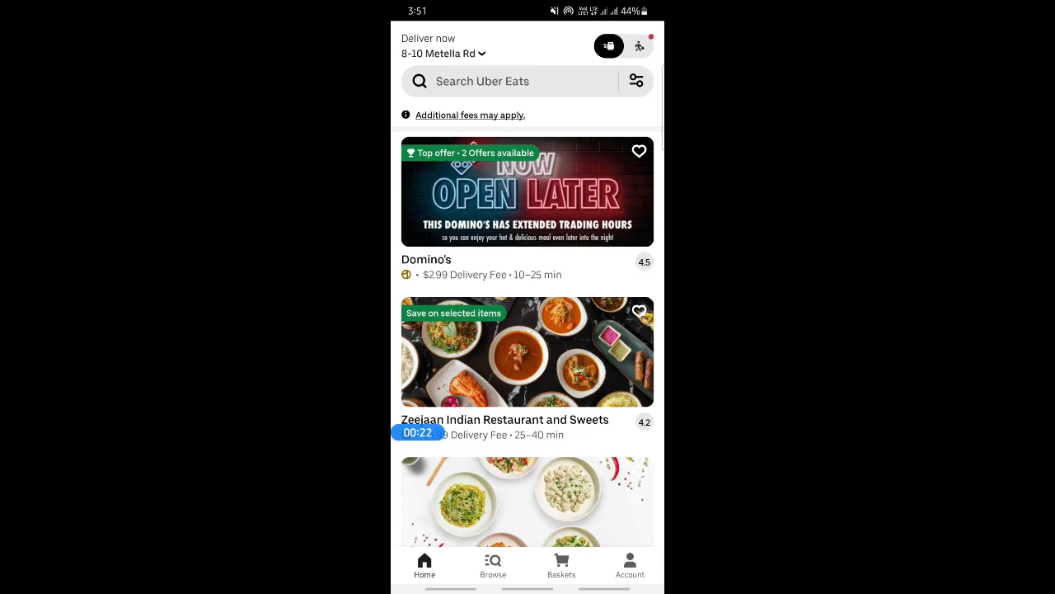
# Go through Account and Wallet to the Add payment method screen listing PayPal.
pyautogui.click(629, 565)
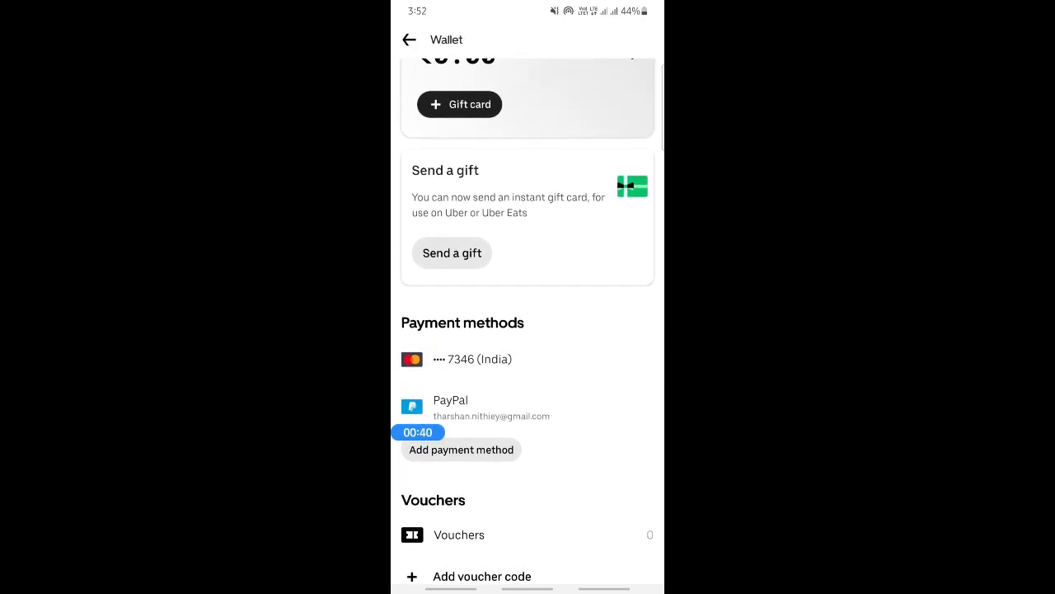
pyautogui.click(461, 450)
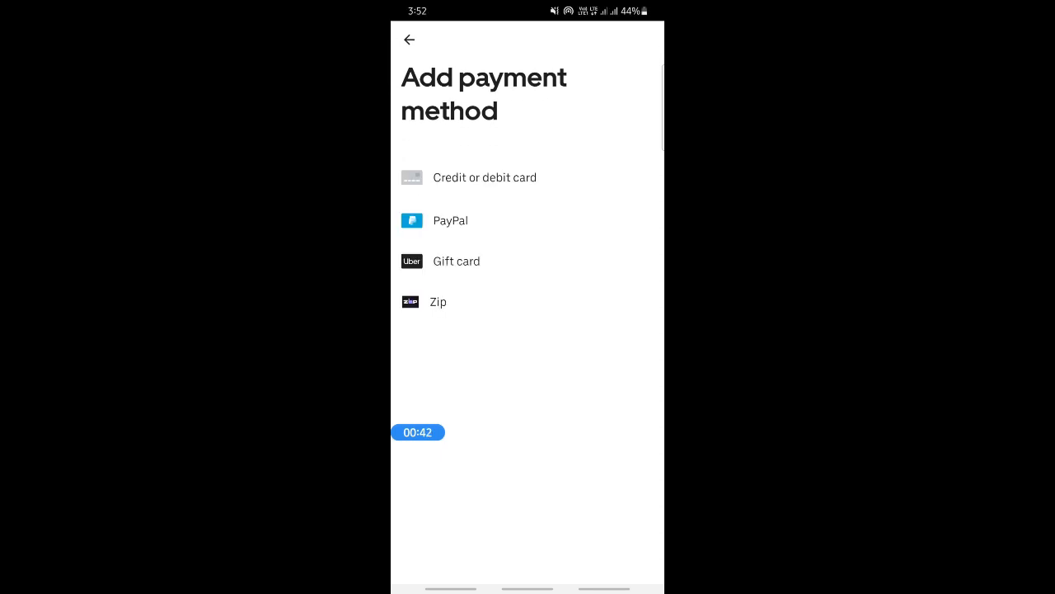